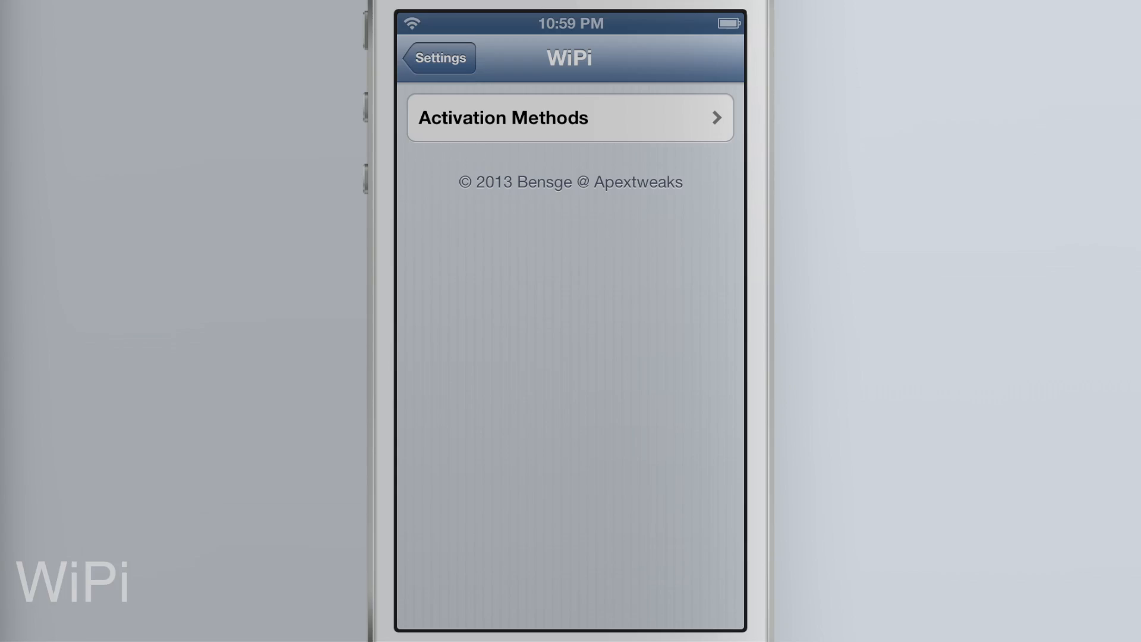
Open WiPi's Activation Methods list and scroll down to the Volume Buttons gestures.
left_click(570, 117)
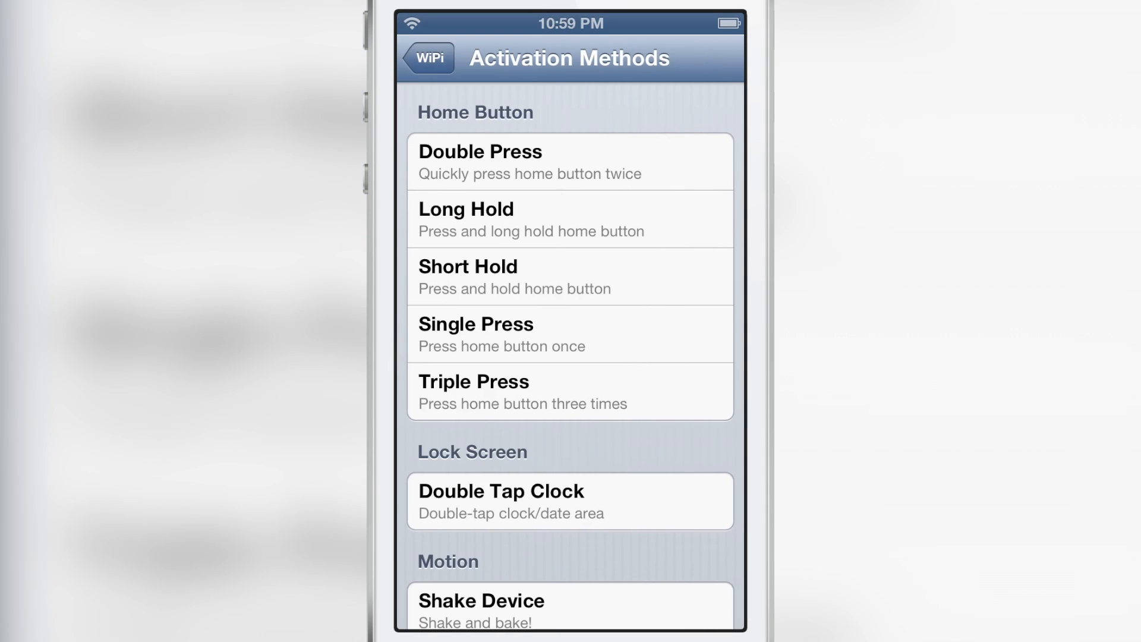
scroll("down", 3)
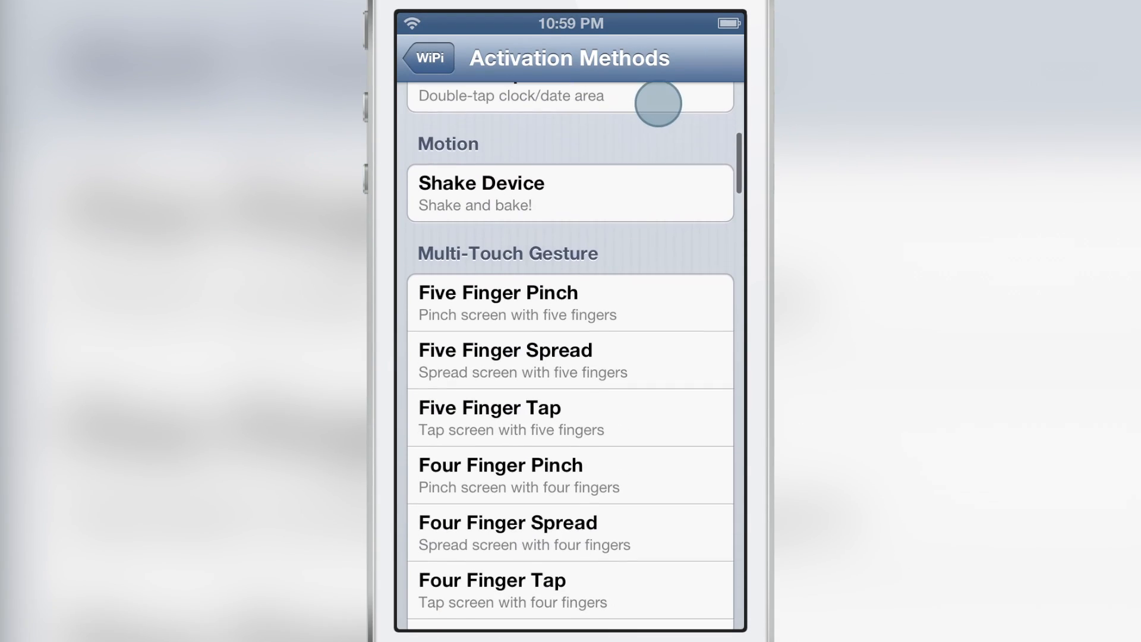
scroll("down", 3)
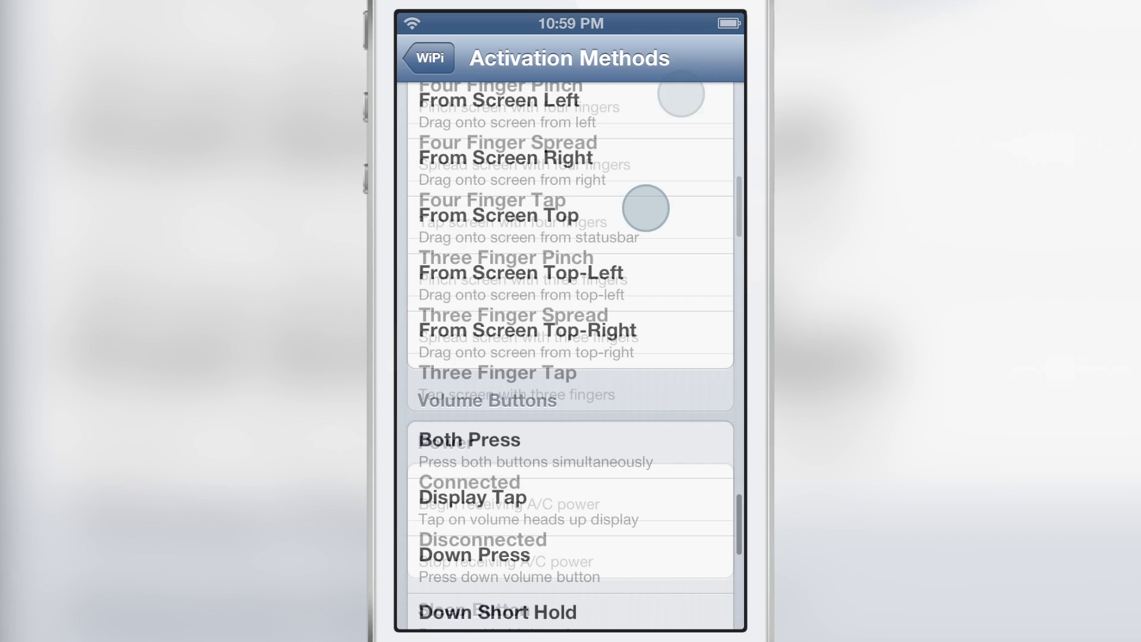
scroll("down", 3)
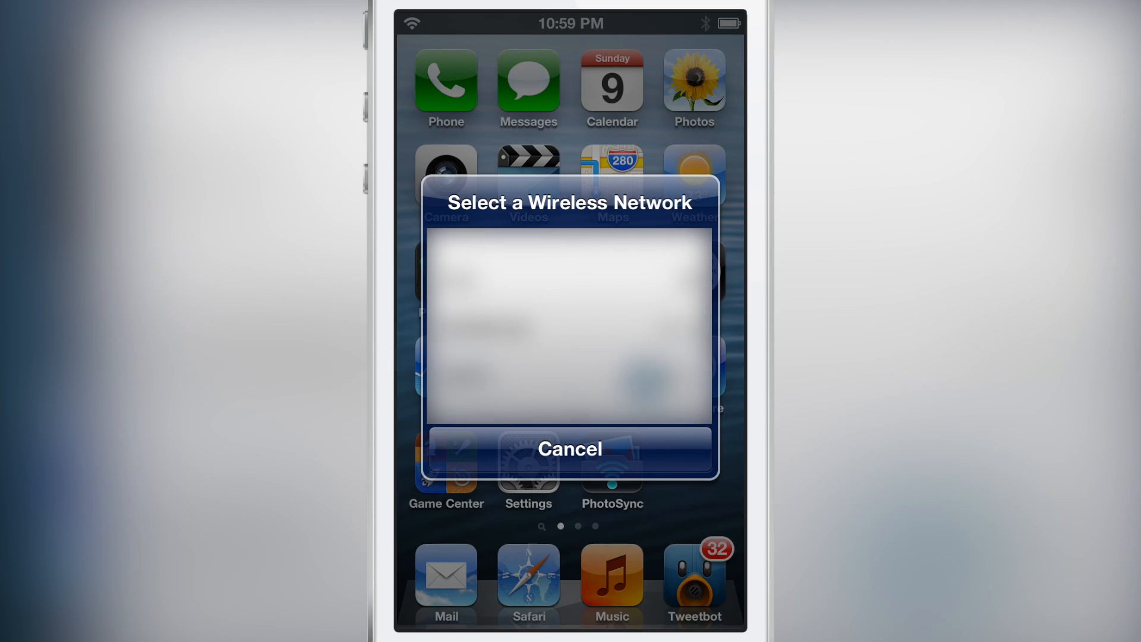
Show the Select a Wireless Network popup with the volume-button gesture, then cancel it.
left_click(571, 449)
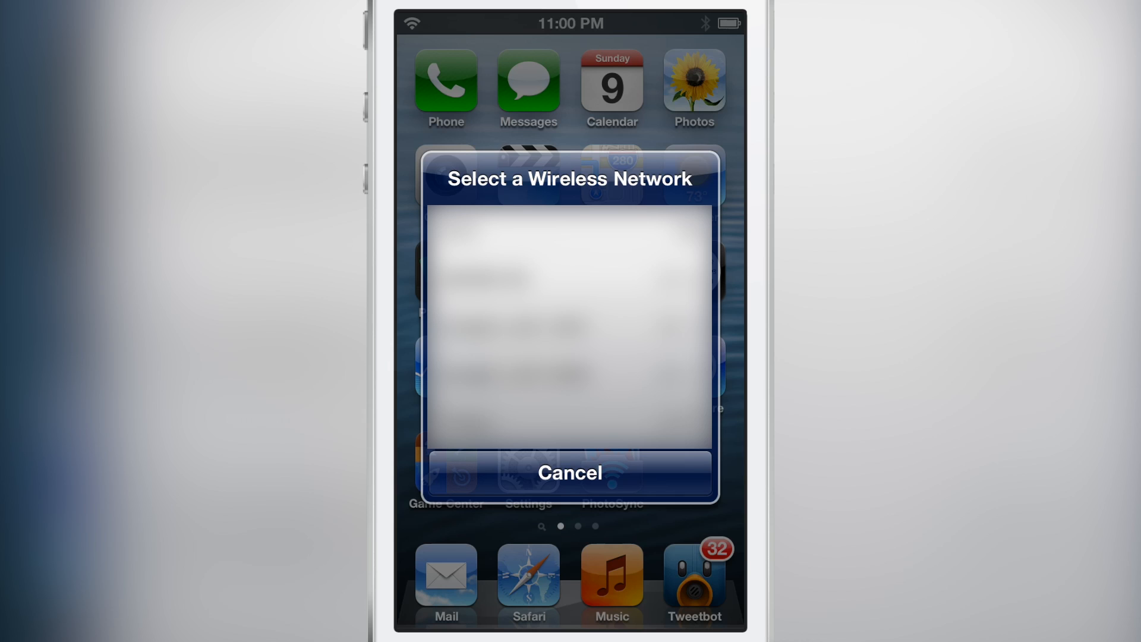
left_click(570, 473)
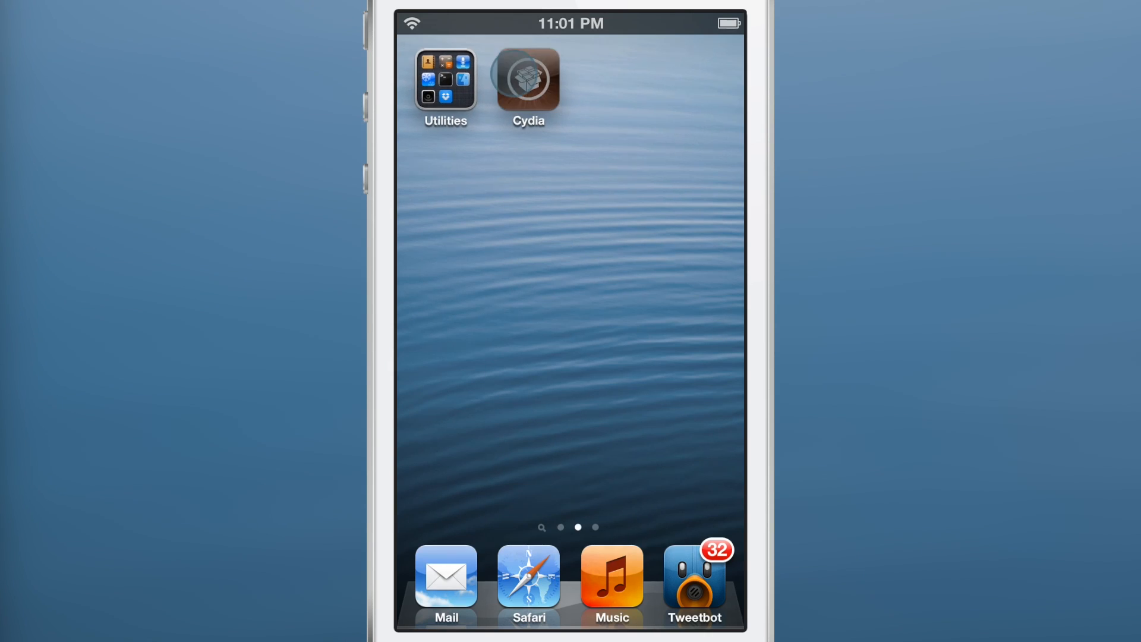
Launch Cydia from the home screen page with Utilities.
left_click(528, 77)
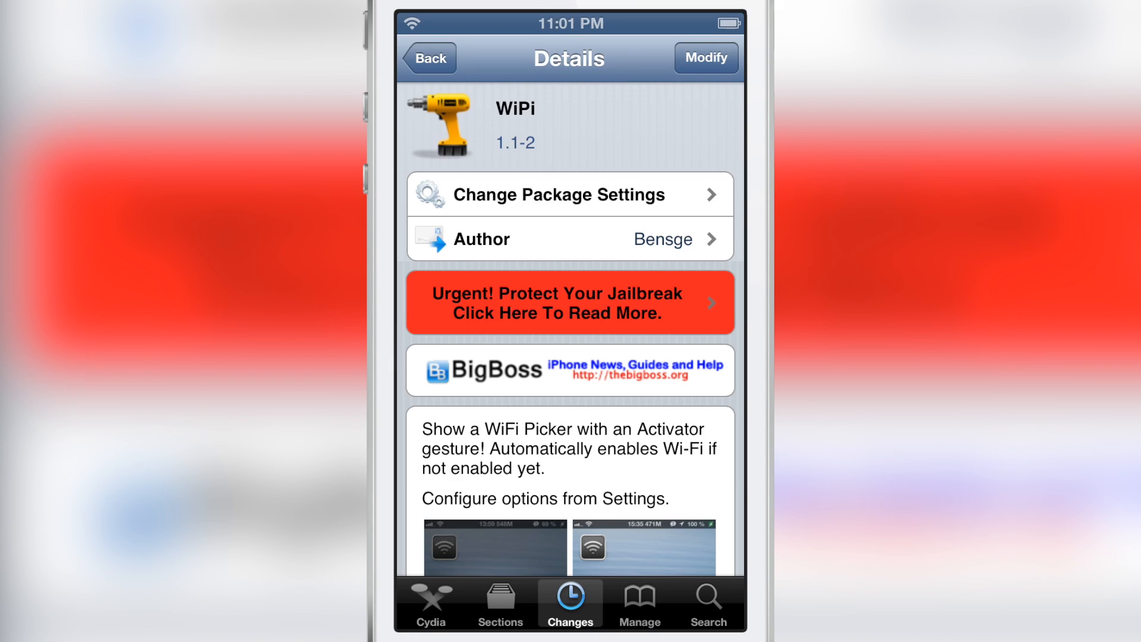
Scroll WiPi's Cydia page down to the screenshots and 'In this version' changelog.
scroll("down", 3)
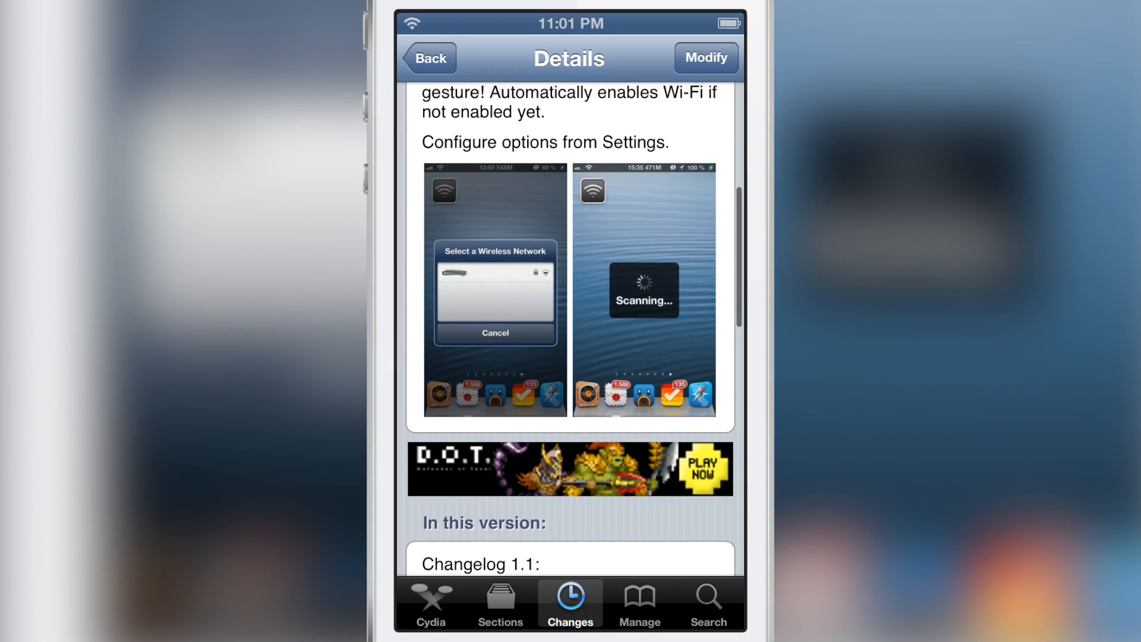